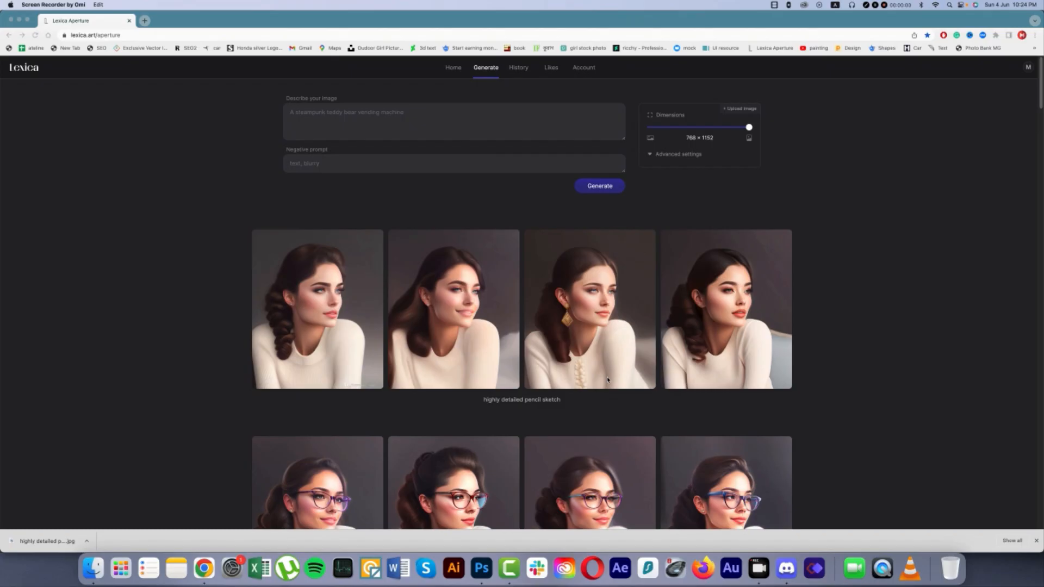
# Try to upload a reference photo that gets rejected for exceeding 10 MB
pyautogui.scroll(-3)
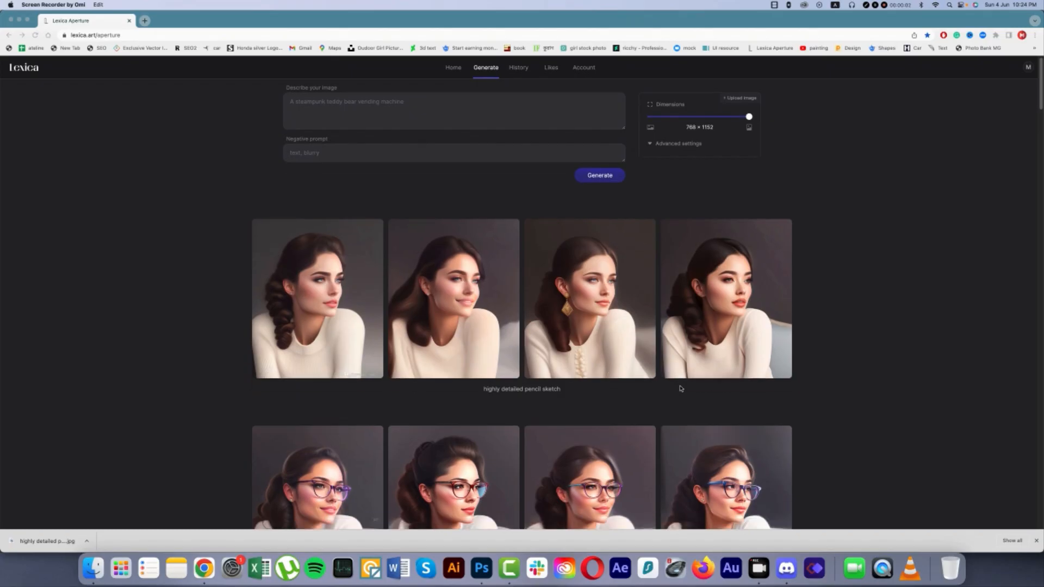
pyautogui.click(473, 569)
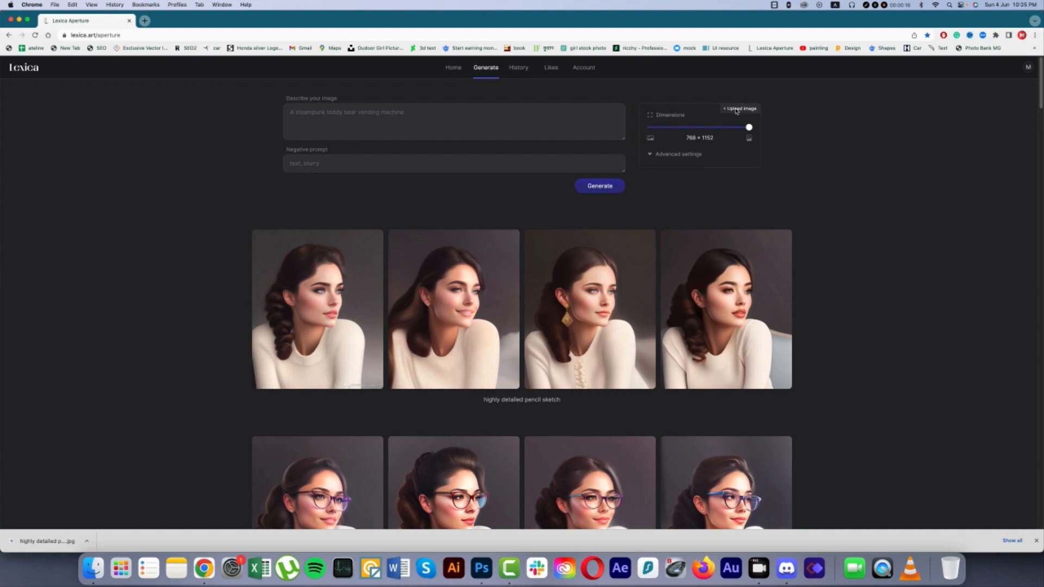
pyautogui.click(739, 108)
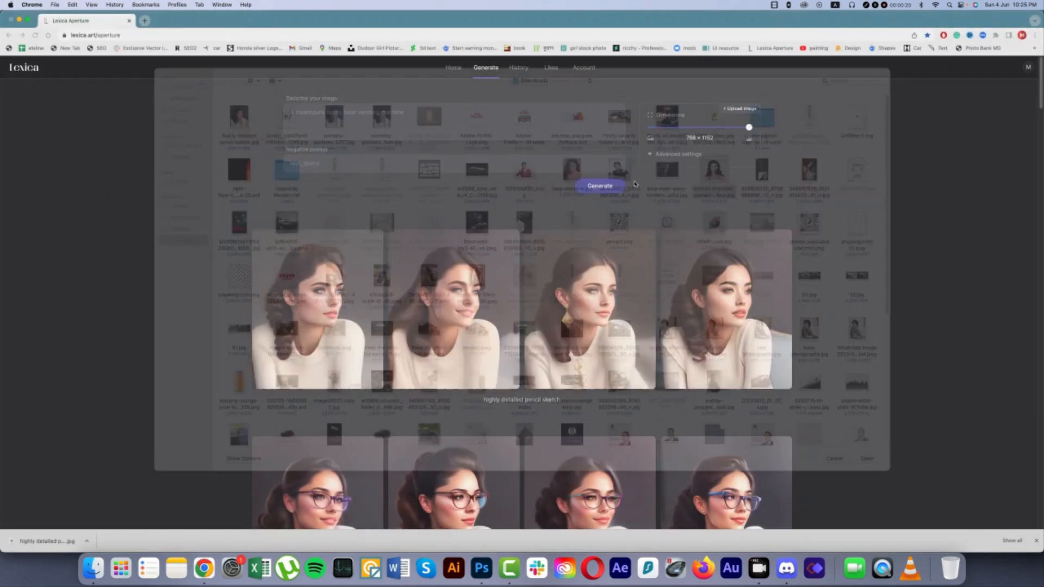
pyautogui.click(834, 458)
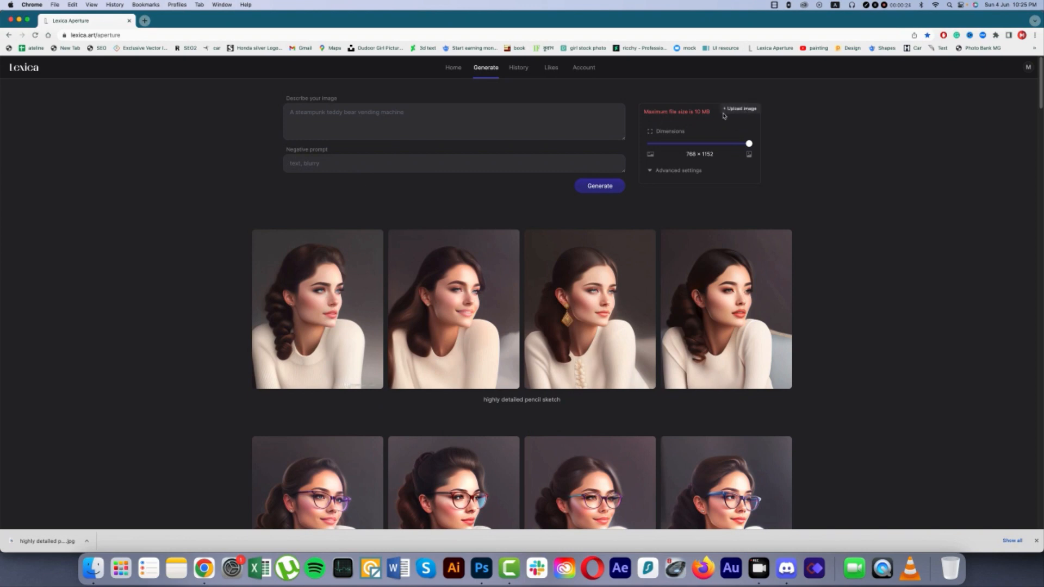
pyautogui.moveTo(704, 116)
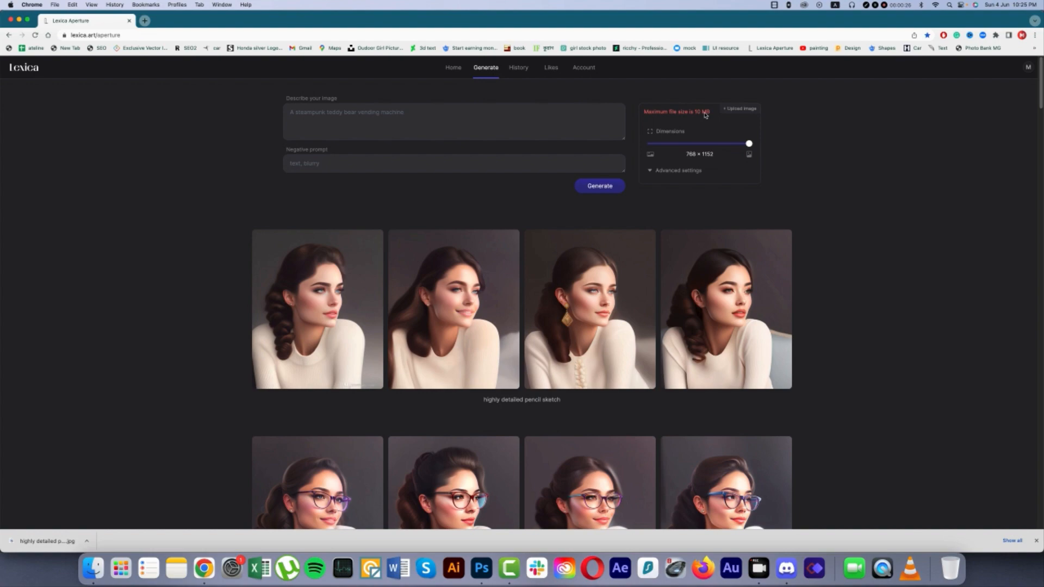
# Attach a smaller photo of the woman as the image-to-image reference
pyautogui.click(740, 108)
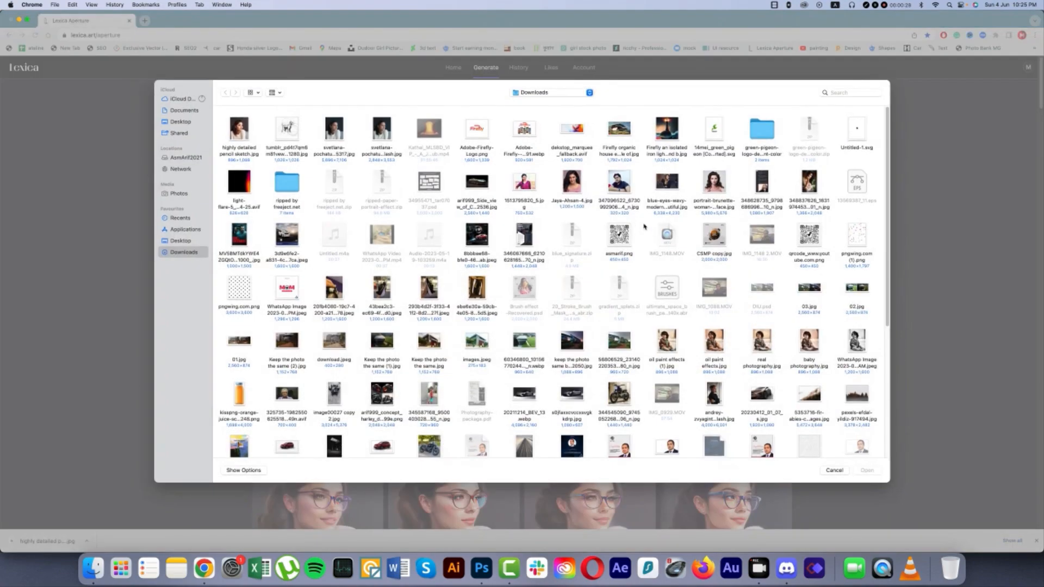
pyautogui.scroll(-3)
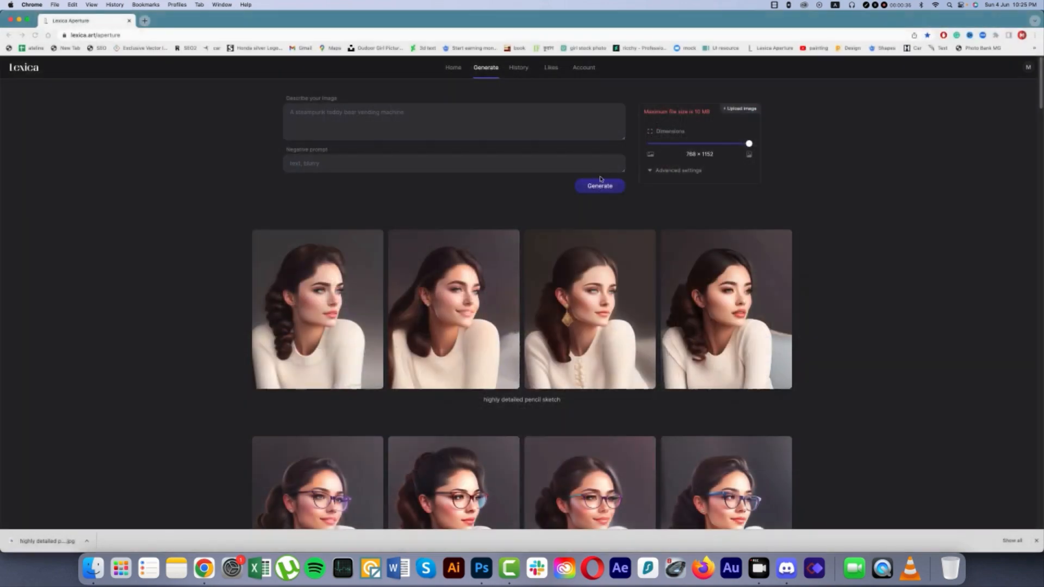
pyautogui.click(452, 121)
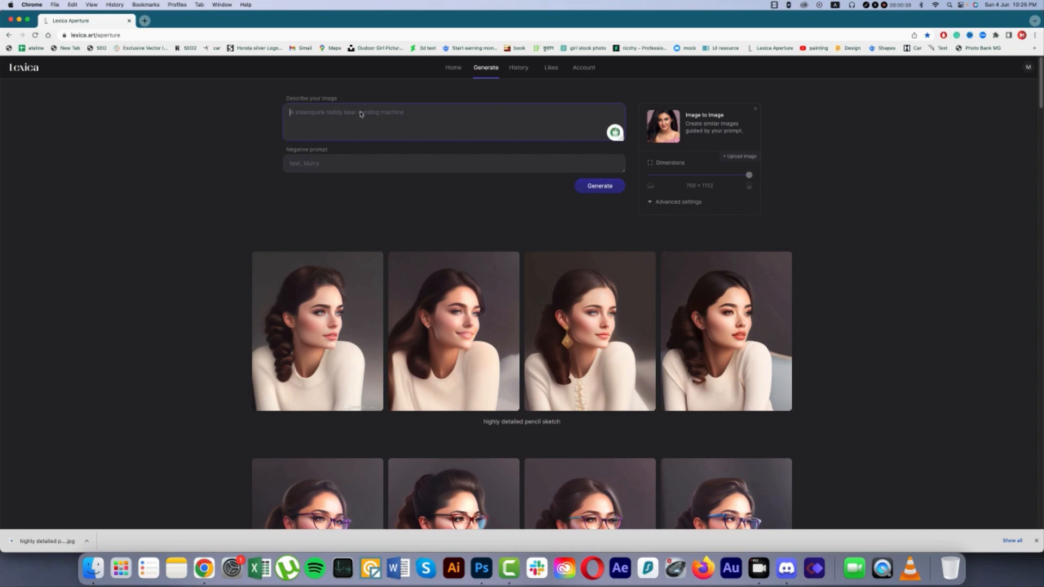
# Generate four portraits from the prompt 'make it 3d photo'
pyautogui.write('make it 3d photo o')
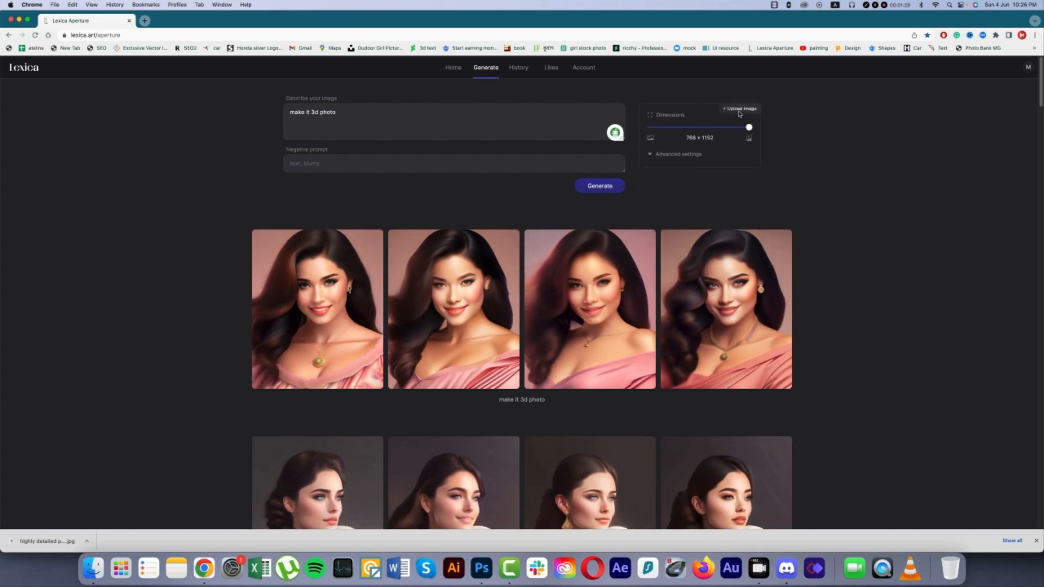
# Attach the grayscale photo and generate from the prompt 'pencil sketch oldschool style'
pyautogui.click(739, 109)
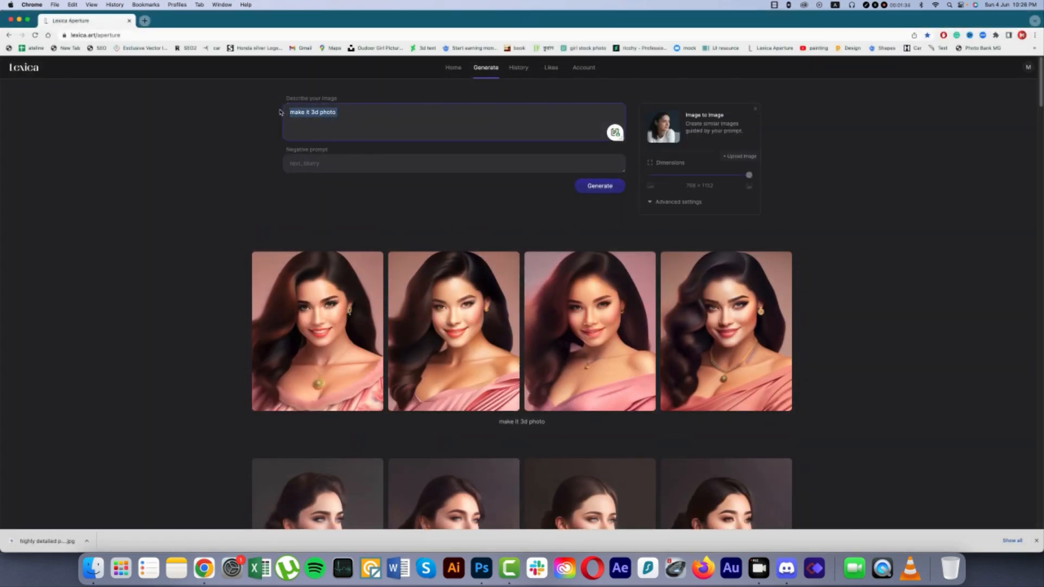
pyautogui.write('pencil')
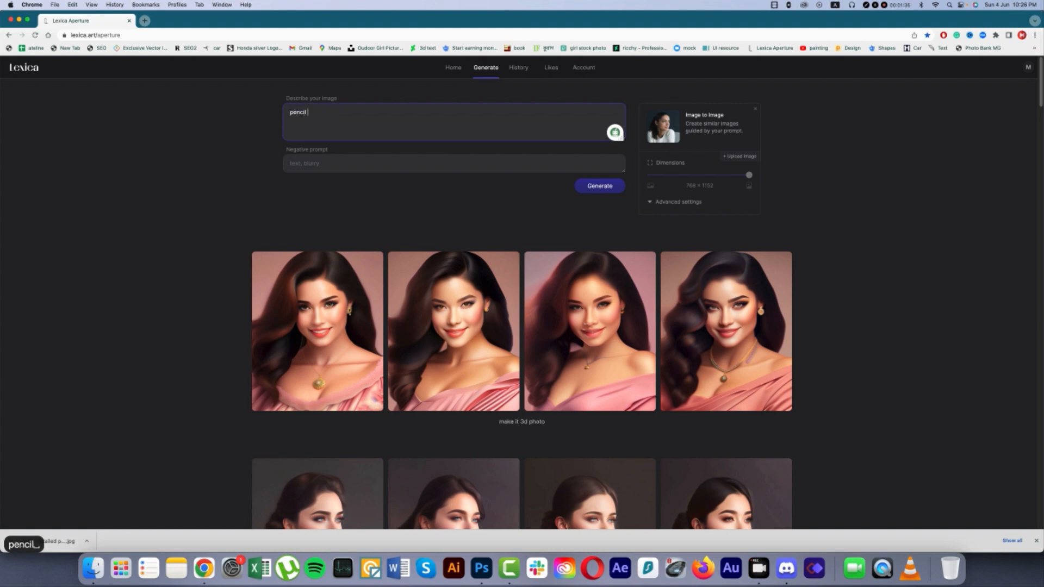
pyautogui.write('sketch')
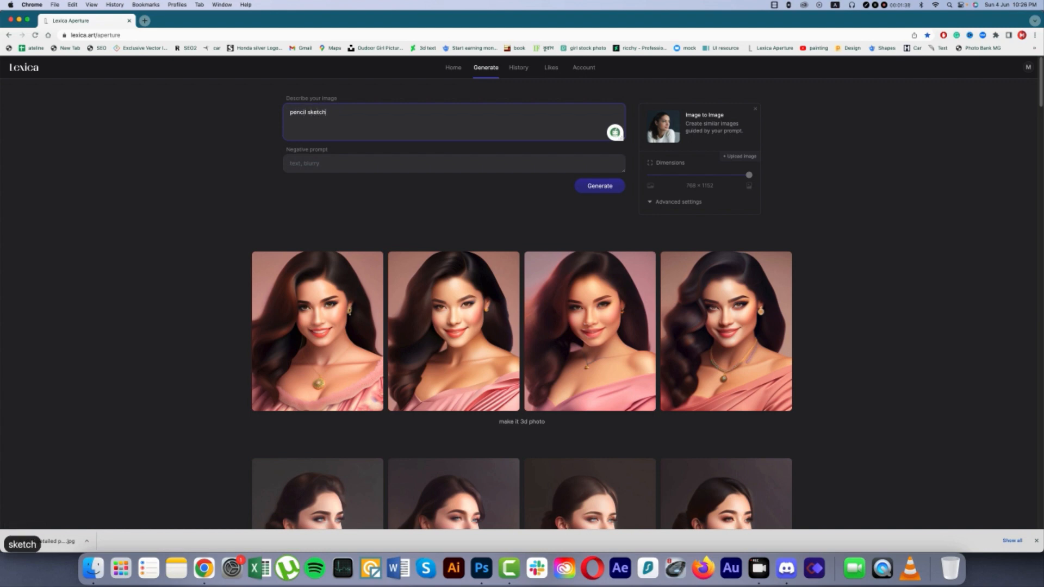
pyautogui.write('pr')
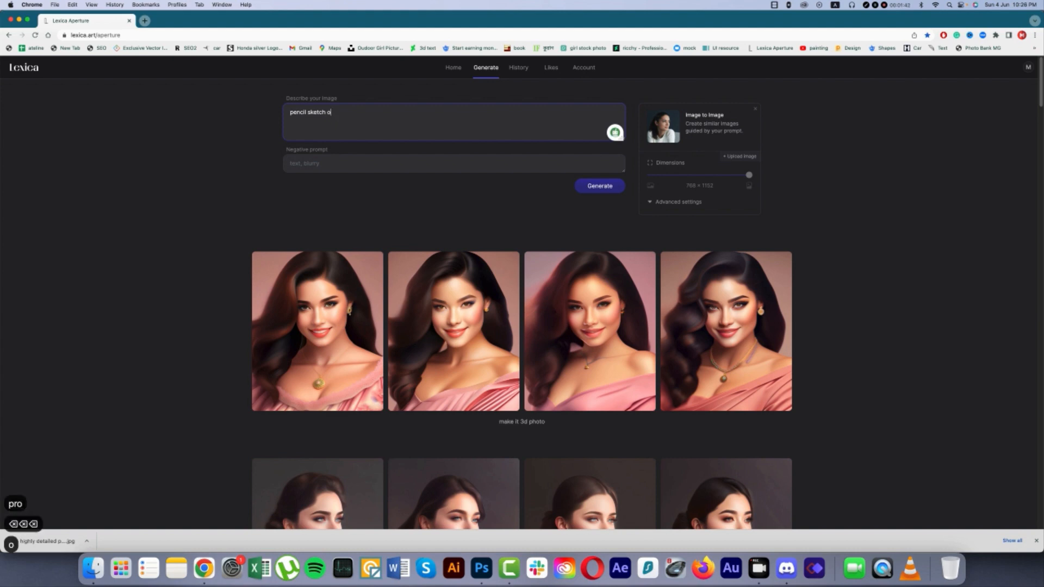
pyautogui.write('ldschool style')
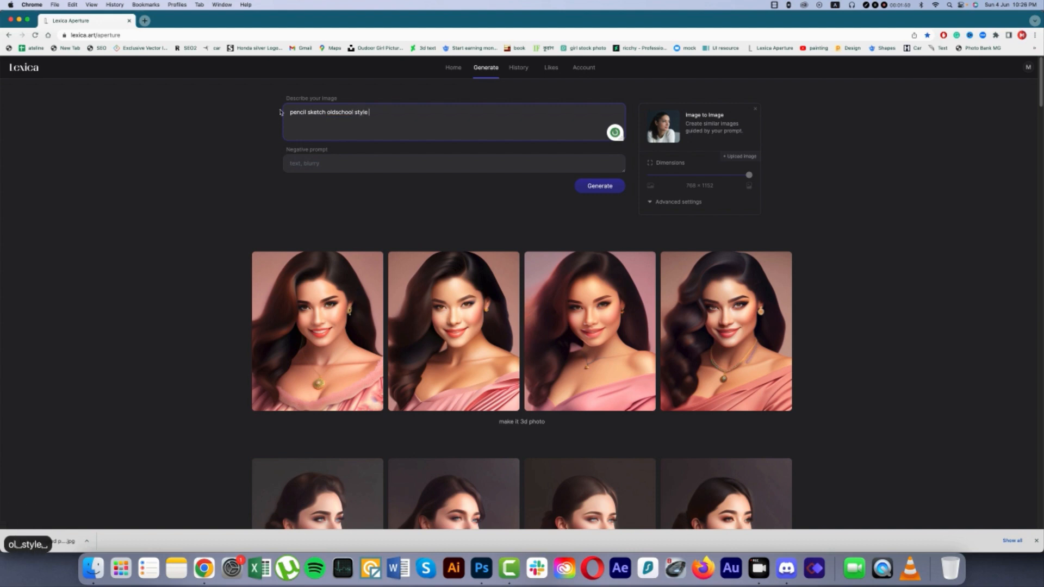
pyautogui.click(598, 186)
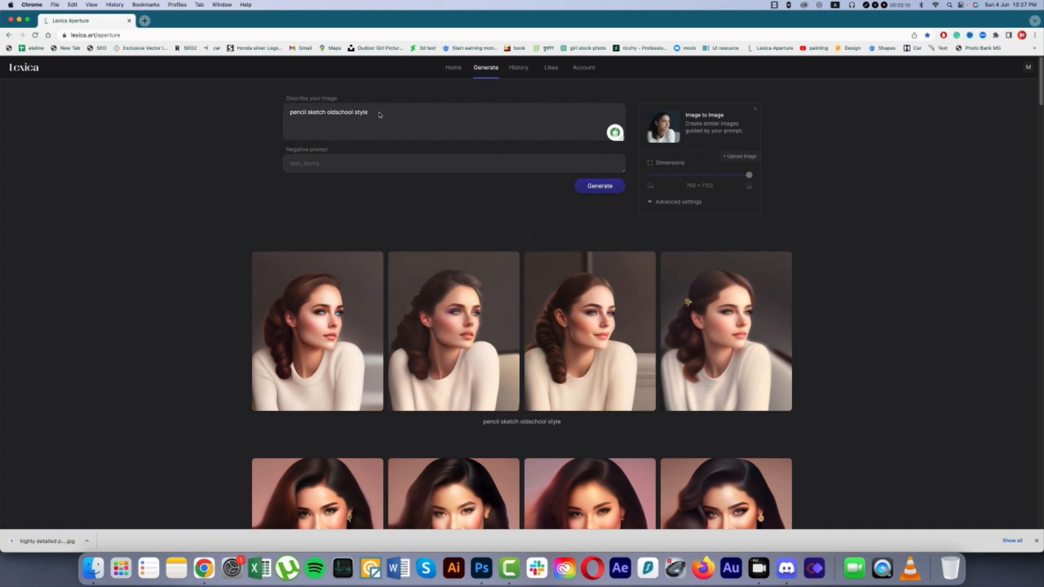
# Set the output dimensions to square 1024 × 1024 and generate a new batch
pyautogui.scroll(-3)
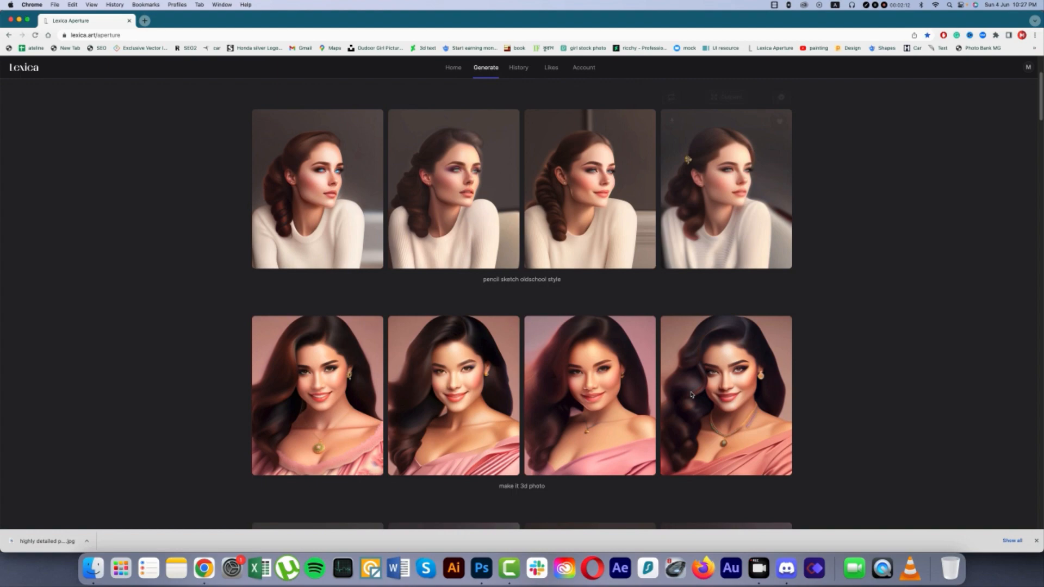
pyautogui.scroll(-3)
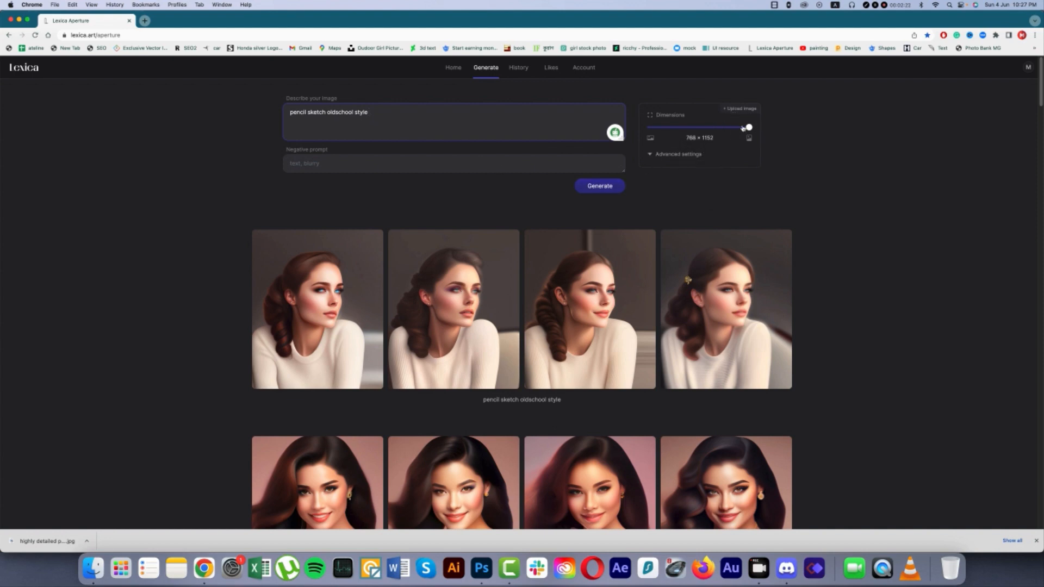
pyautogui.moveTo(748, 127); pyautogui.dragTo(676, 127)
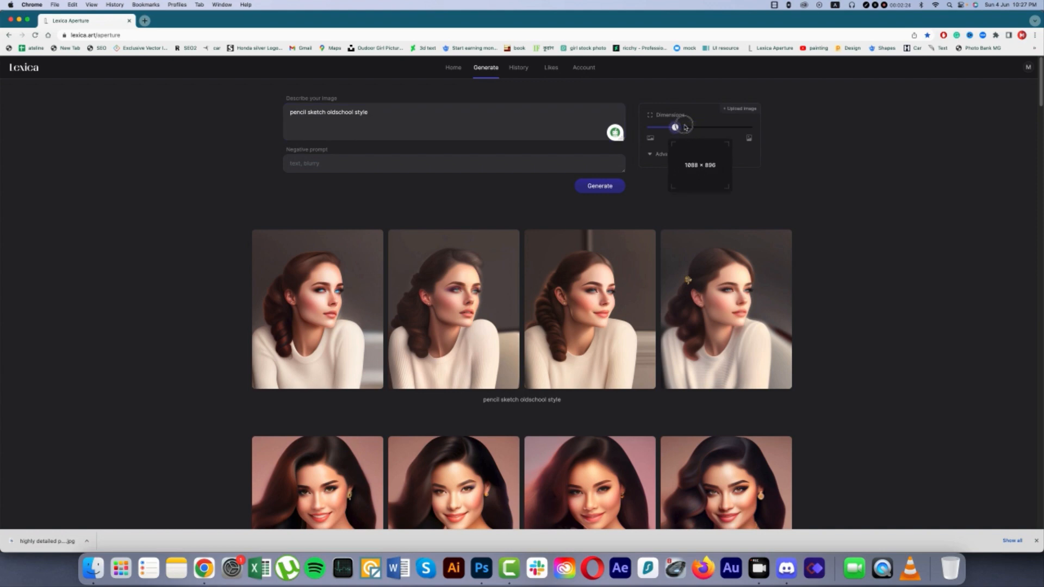
pyautogui.moveTo(676, 127); pyautogui.dragTo(724, 128)
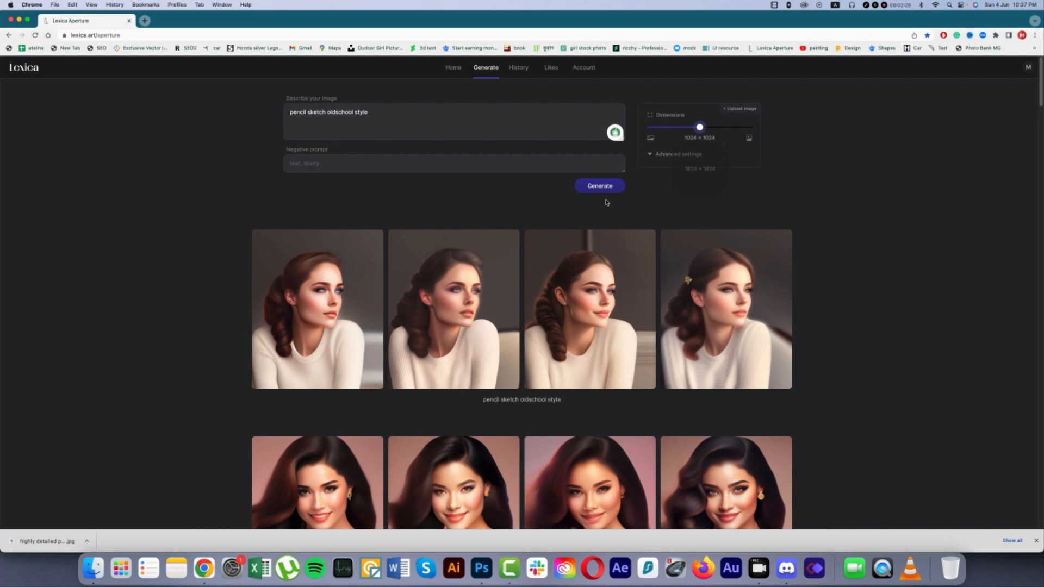
pyautogui.click(598, 186)
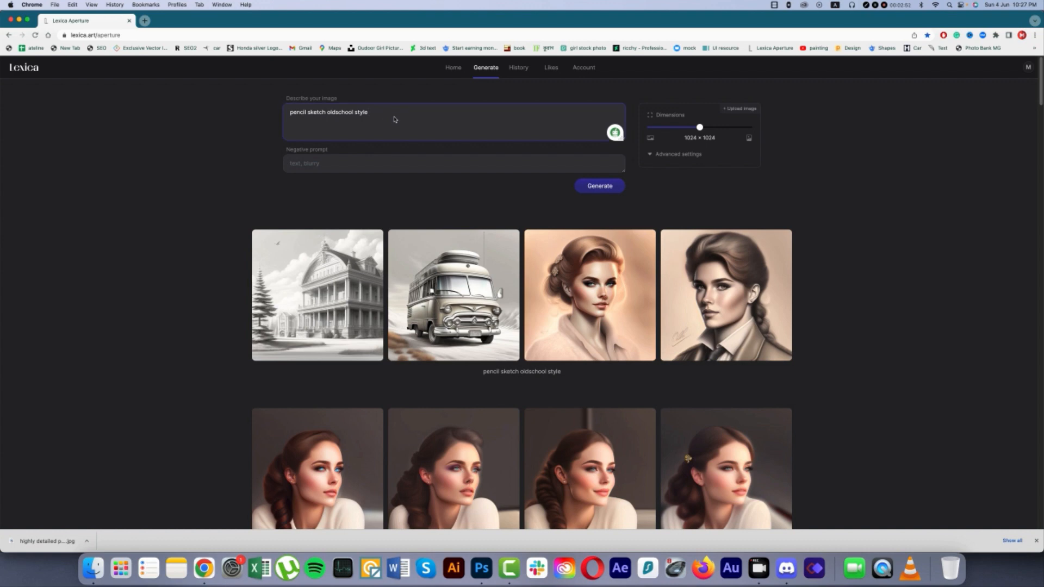
# Extend the prompt with 'black and white' after the pencil-sketch wording
pyautogui.write('black')
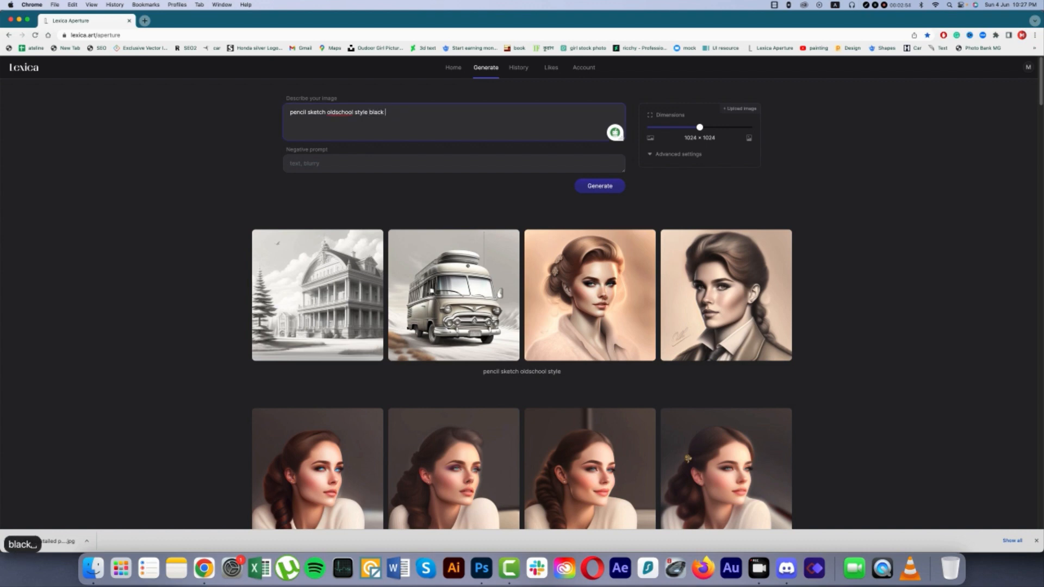
pyautogui.write('and')
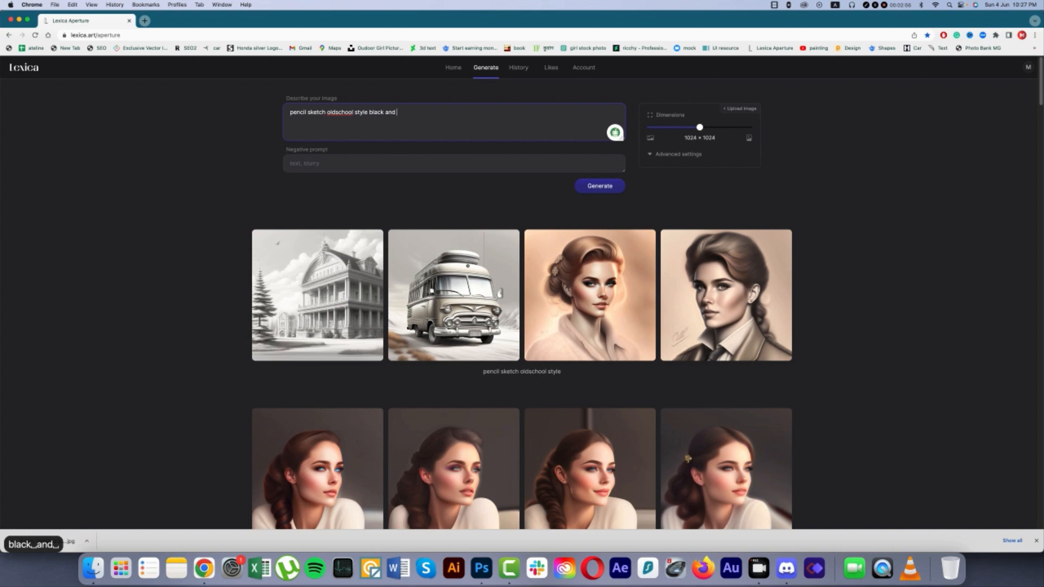
pyautogui.write('white')
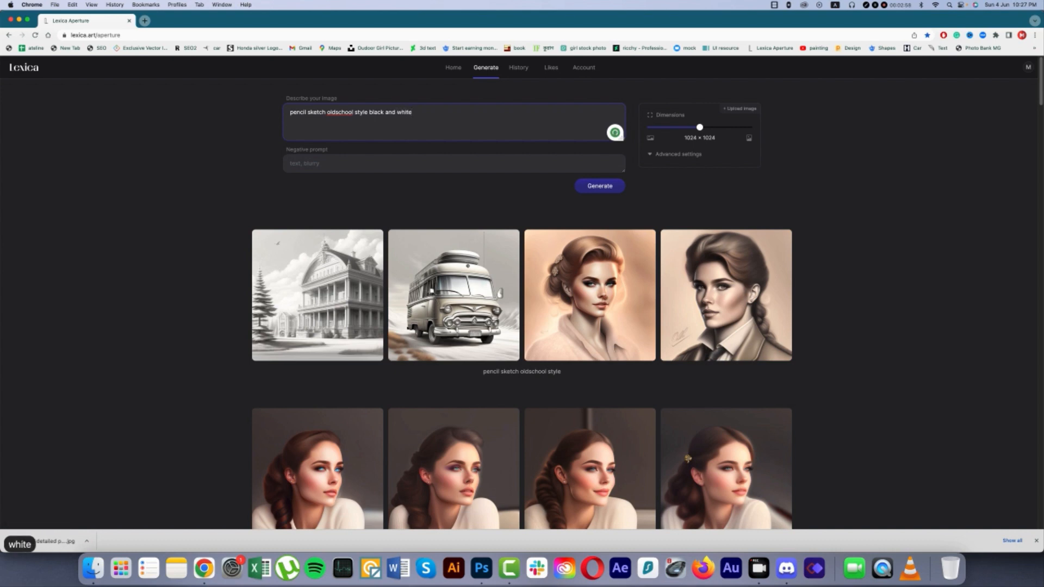
pyautogui.doubleClick(339, 112)
pyautogui.write('-')
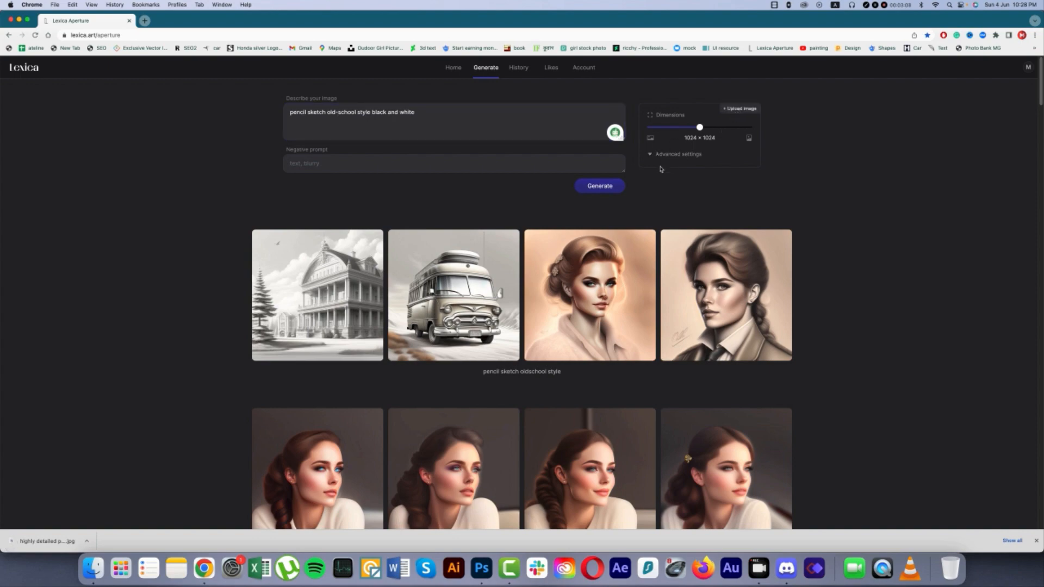
# Attach the woman's photo from Downloads as the image-to-image reference
pyautogui.click(739, 109)
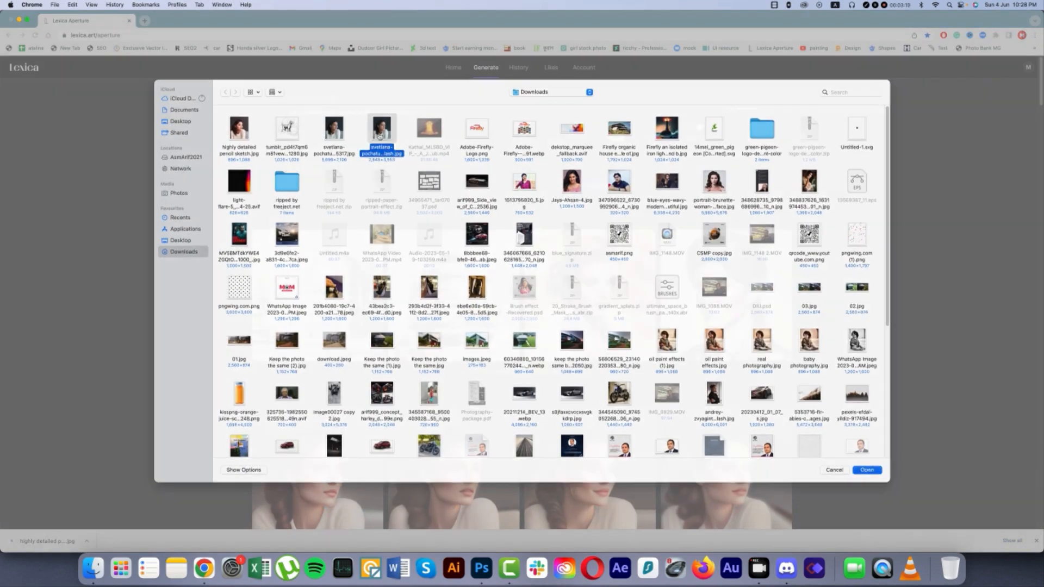
pyautogui.click(866, 470)
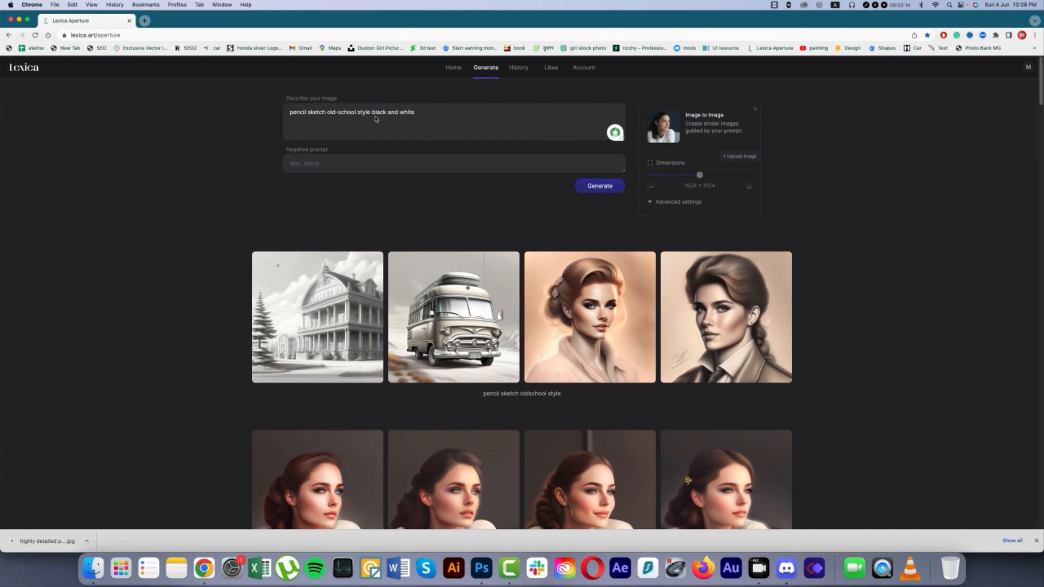
# Generate four portraits for the black-and-white pencil-sketch prompt with the reference
pyautogui.click(598, 186)
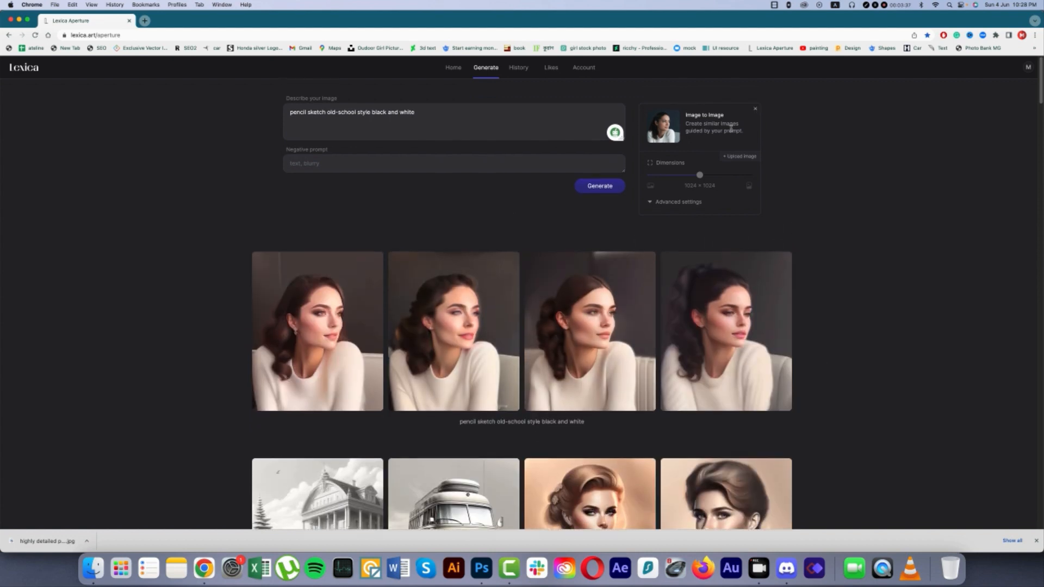
pyautogui.scroll(-3)
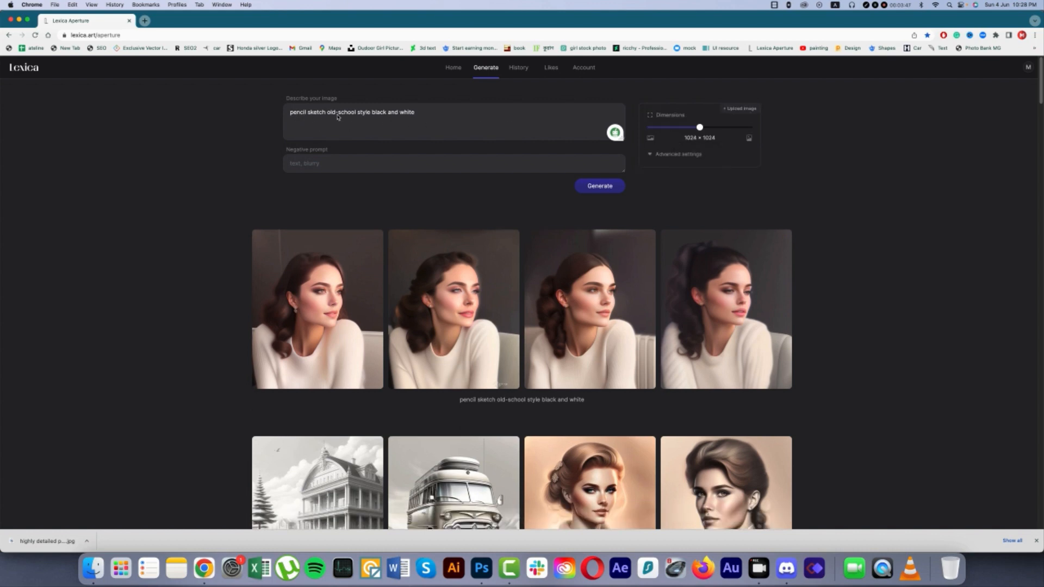
# Append '- cute girl' to the prompt and generate four girl sketches
pyautogui.click(418, 116)
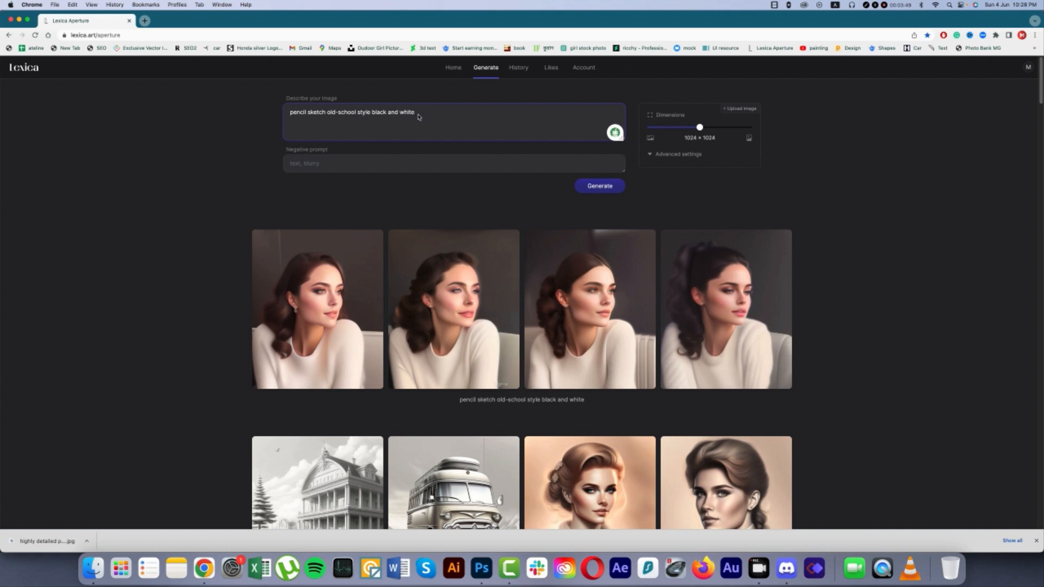
pyautogui.write('-')
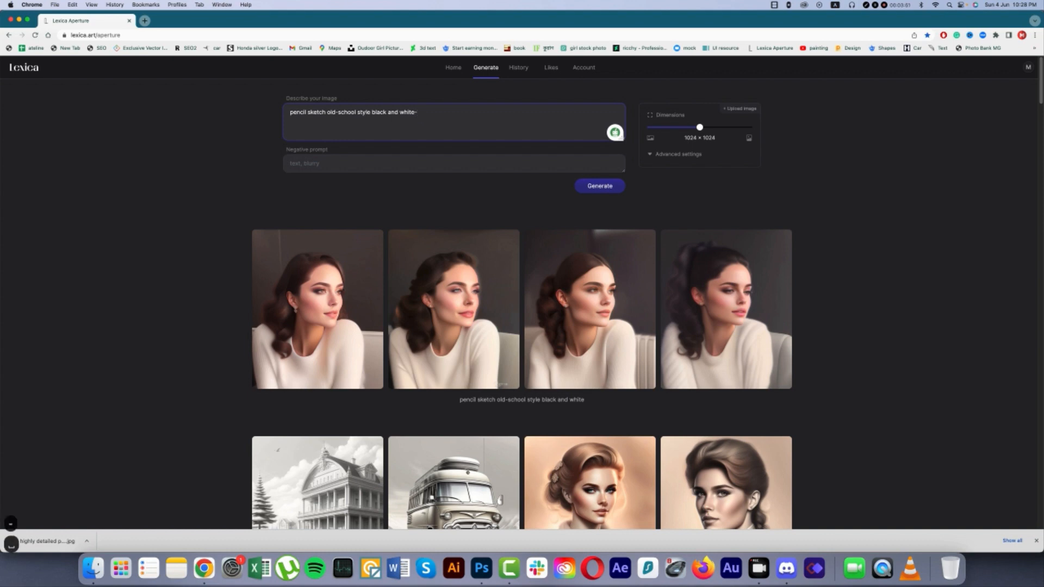
pyautogui.write('cute')
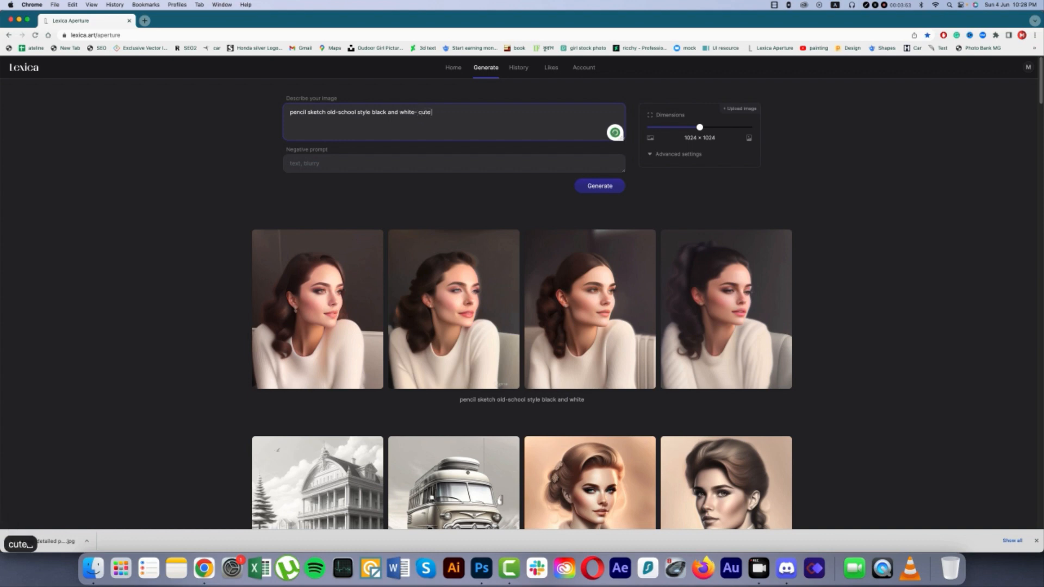
pyautogui.write('girl')
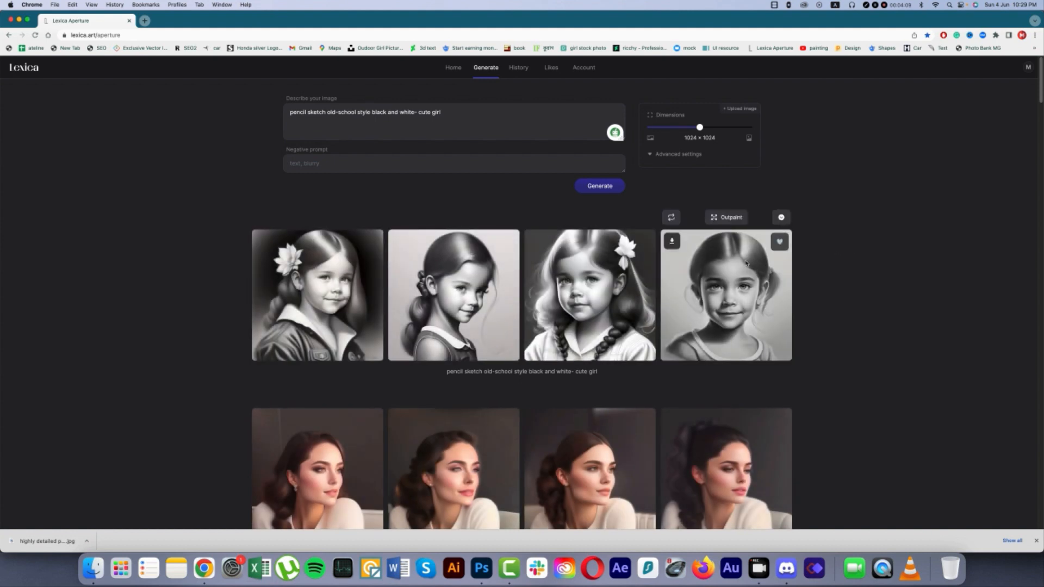
# Replace 'girl' with 'lady' and generate four black-and-white sketches of women
pyautogui.doubleClick(435, 112)
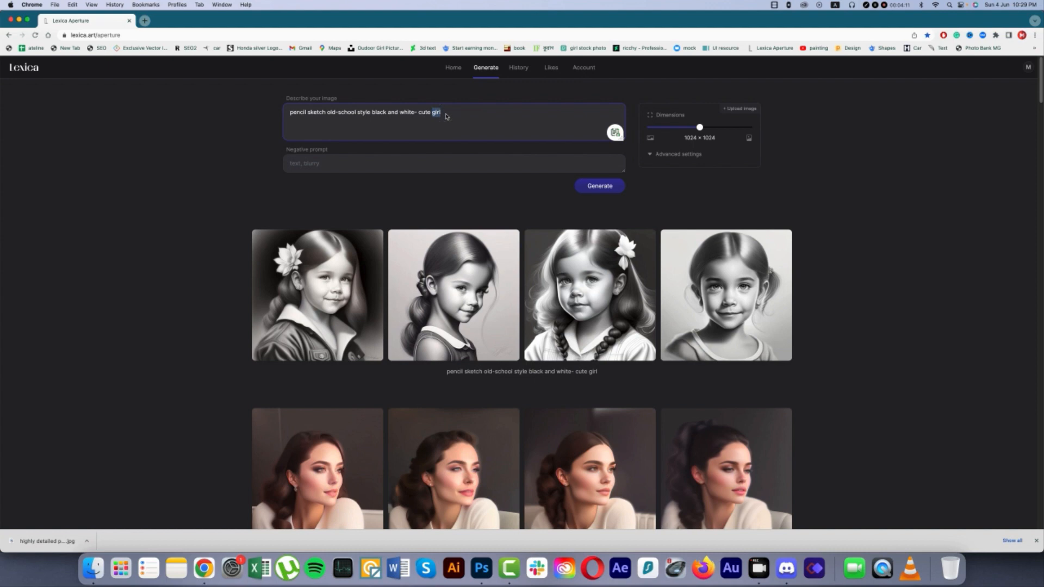
pyautogui.write('lady')
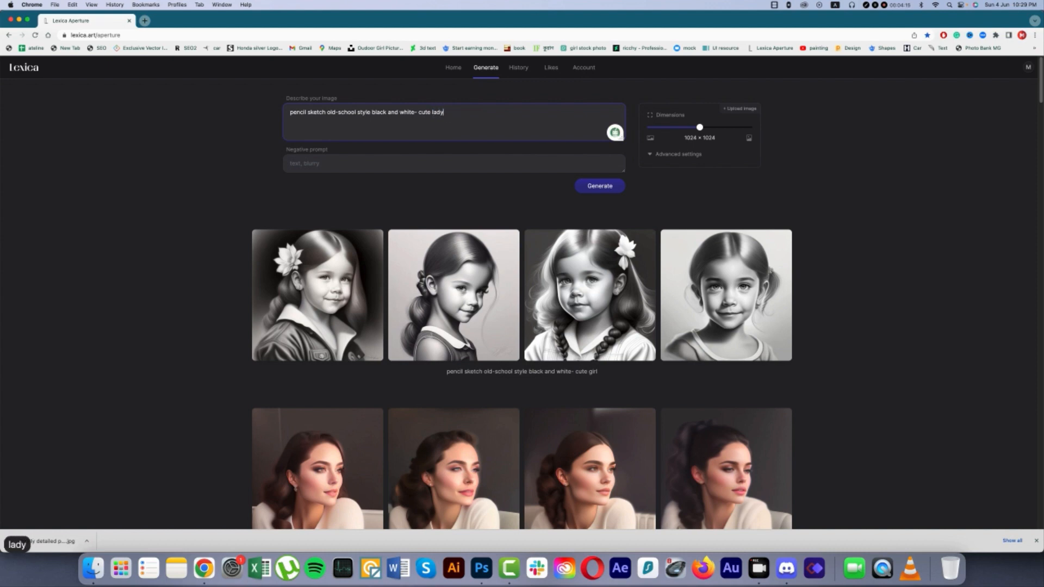
pyautogui.click(598, 185)
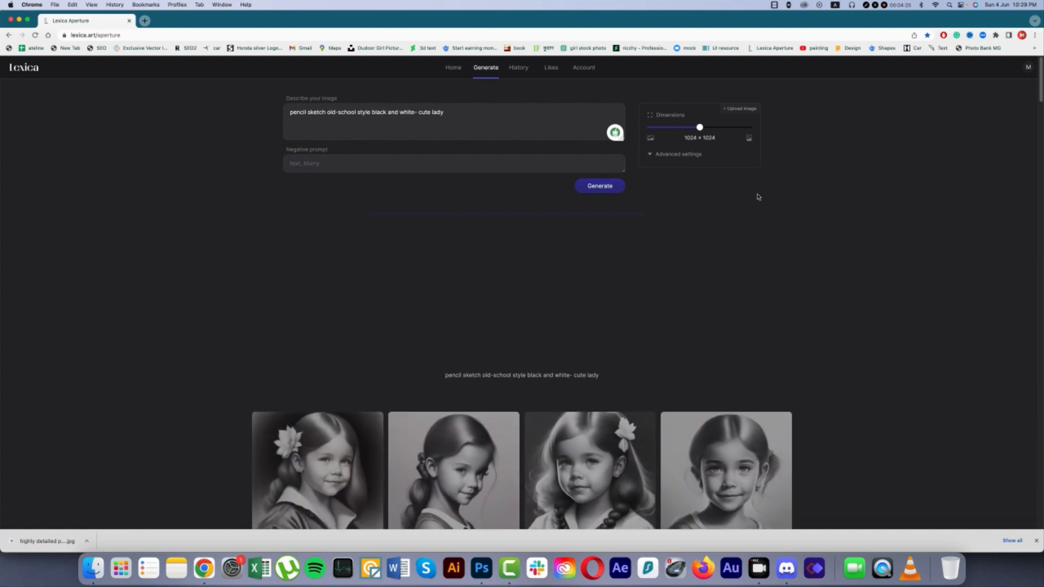
pyautogui.click(598, 186)
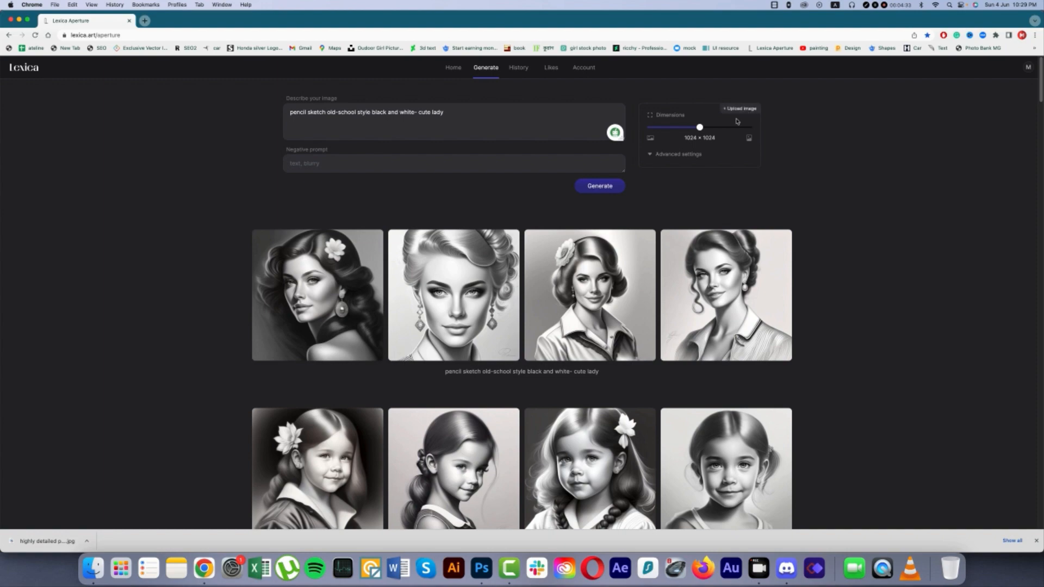
# In Photoshop, convert the woman's photo to black and white and save a JPEG copy in Downloads
pyautogui.click(740, 109)
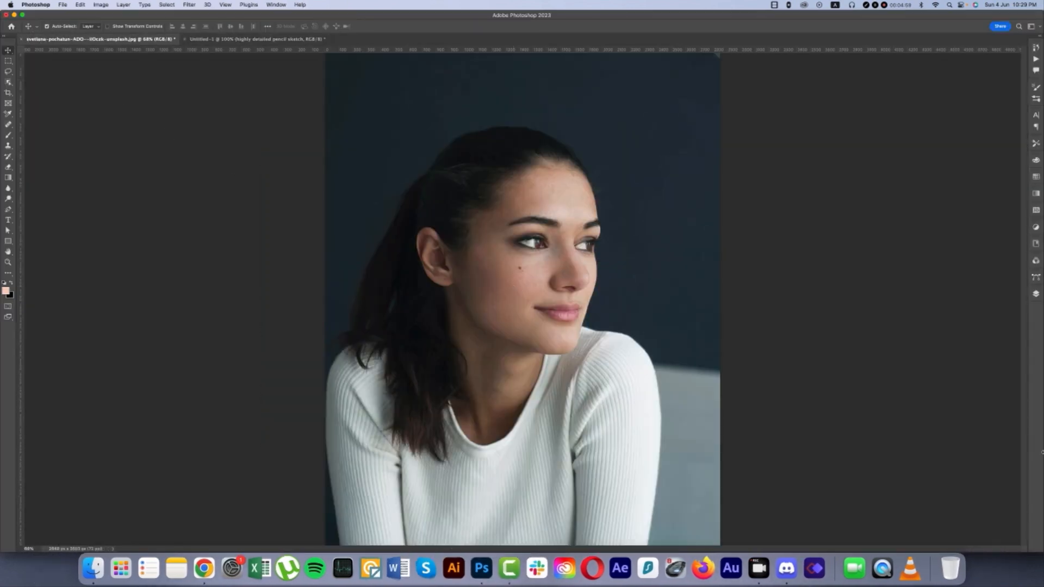
pyautogui.click(981, 491)
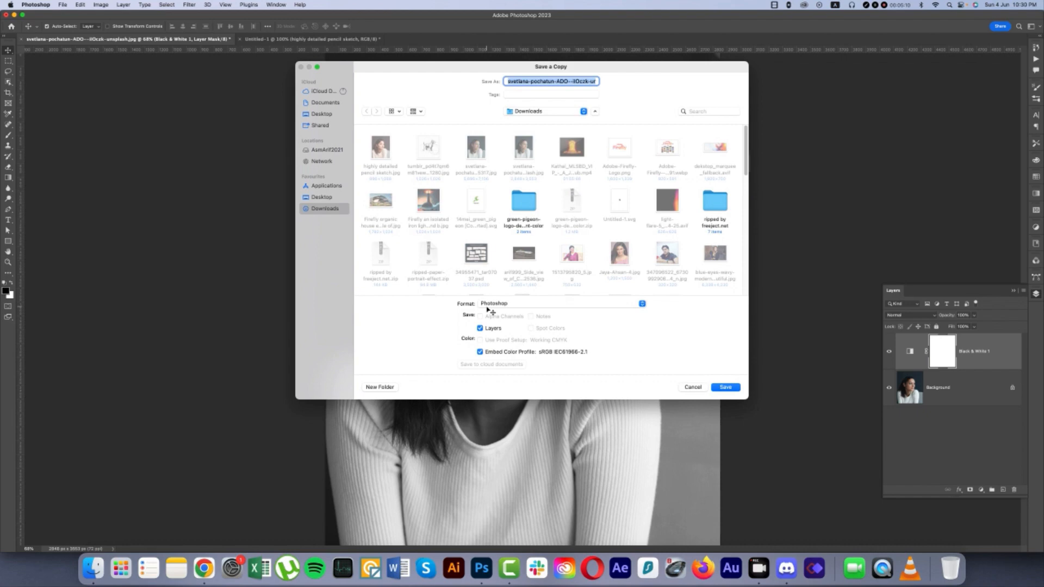
pyautogui.click(559, 303)
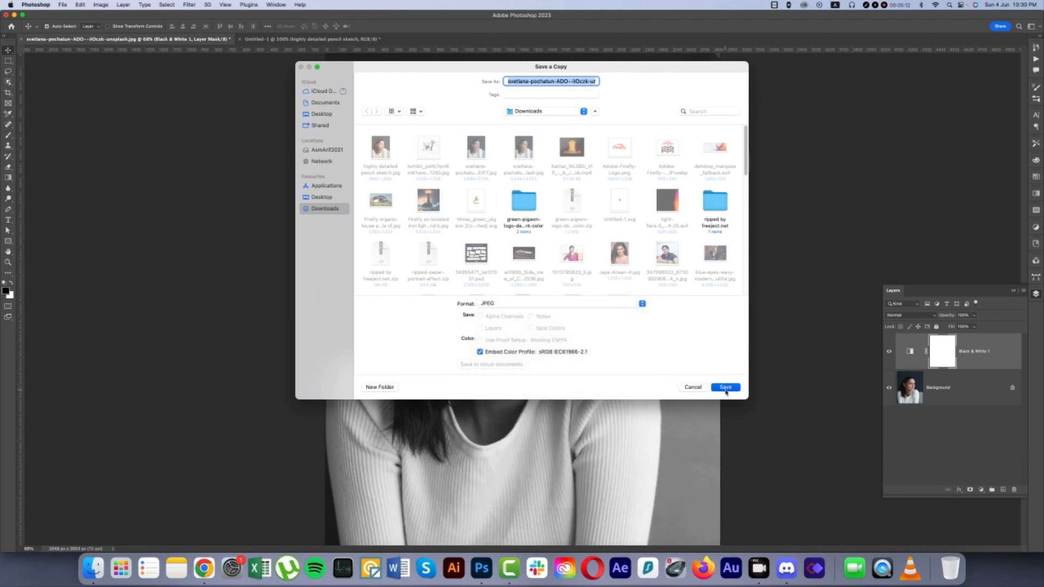
pyautogui.click(725, 387)
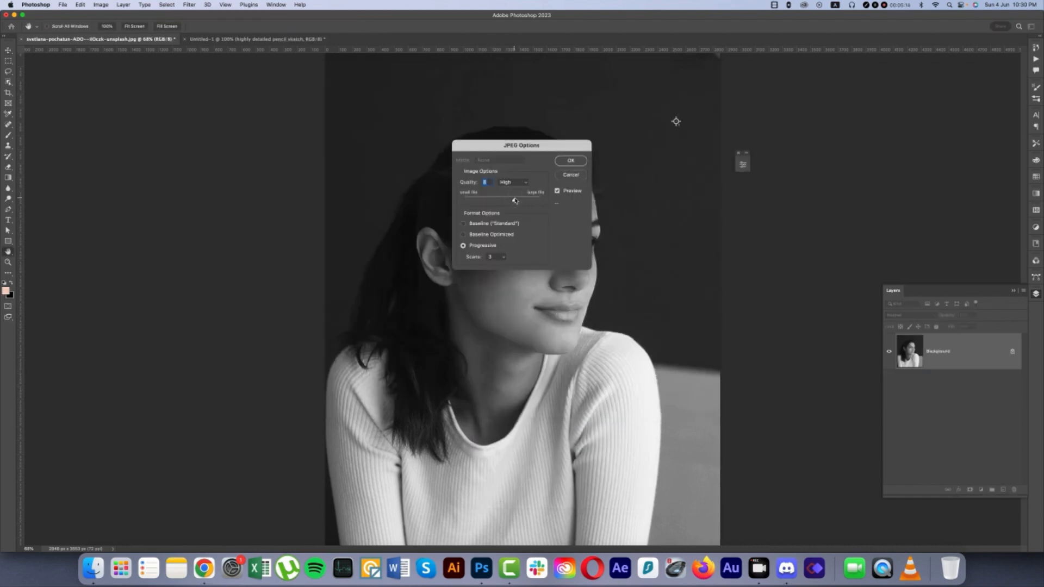
pyautogui.click(571, 161)
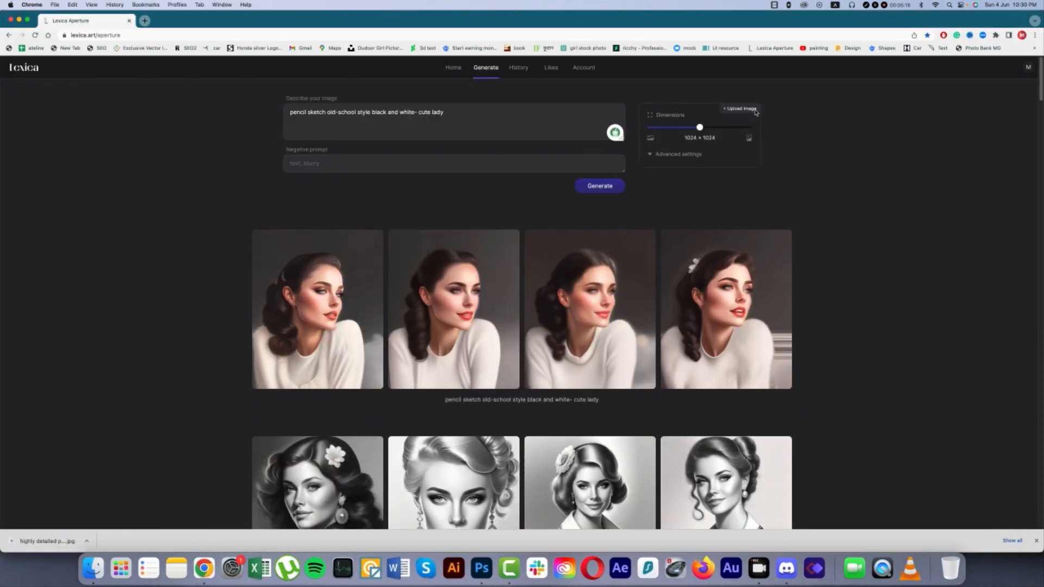
# Attach the black-and-white JPEG as reference and generate four grayscale sketch portraits of her
pyautogui.click(738, 108)
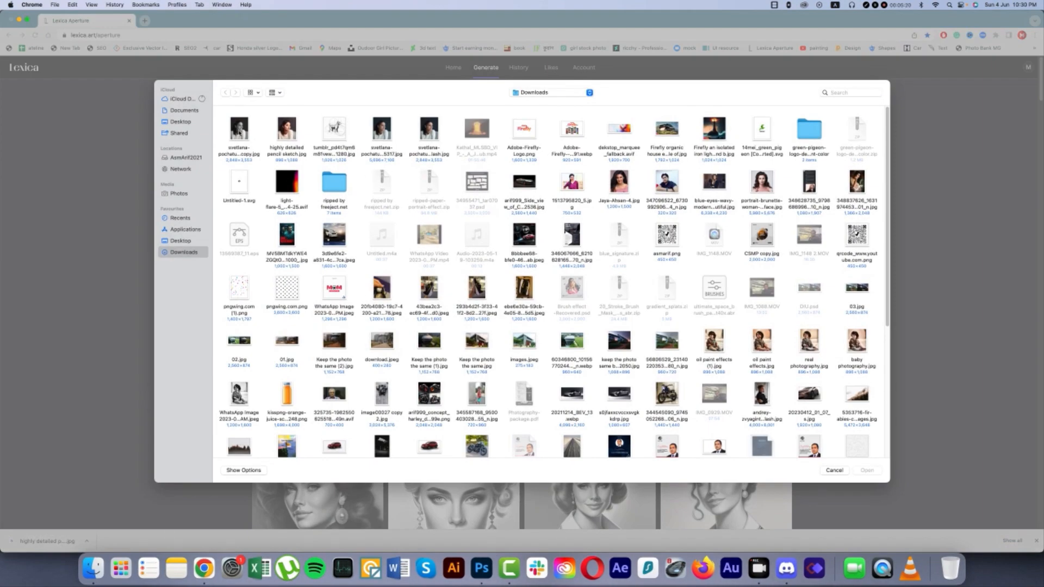
pyautogui.click(834, 469)
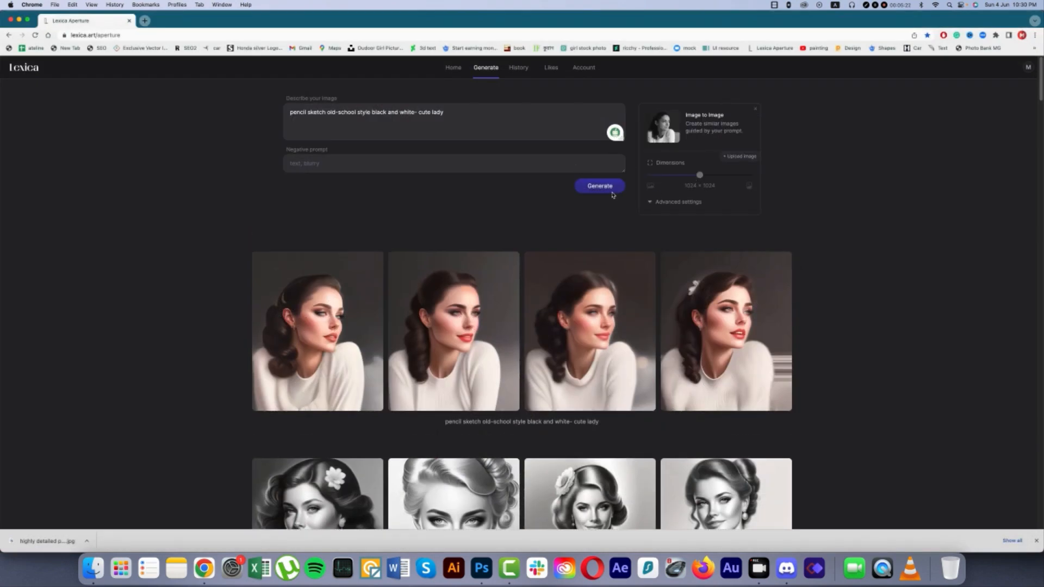
pyautogui.moveTo(496, 203)
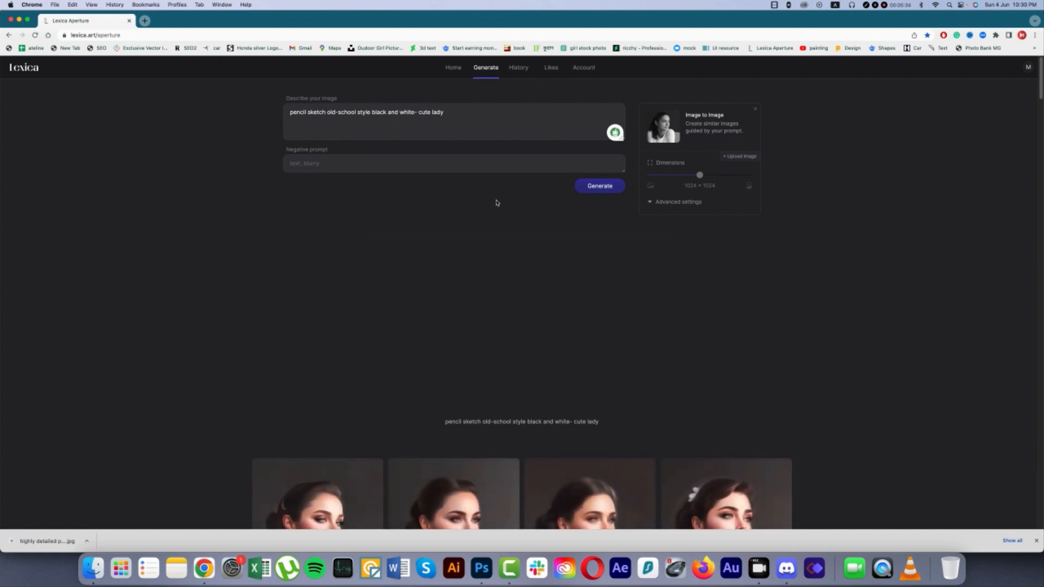
pyautogui.click(598, 186)
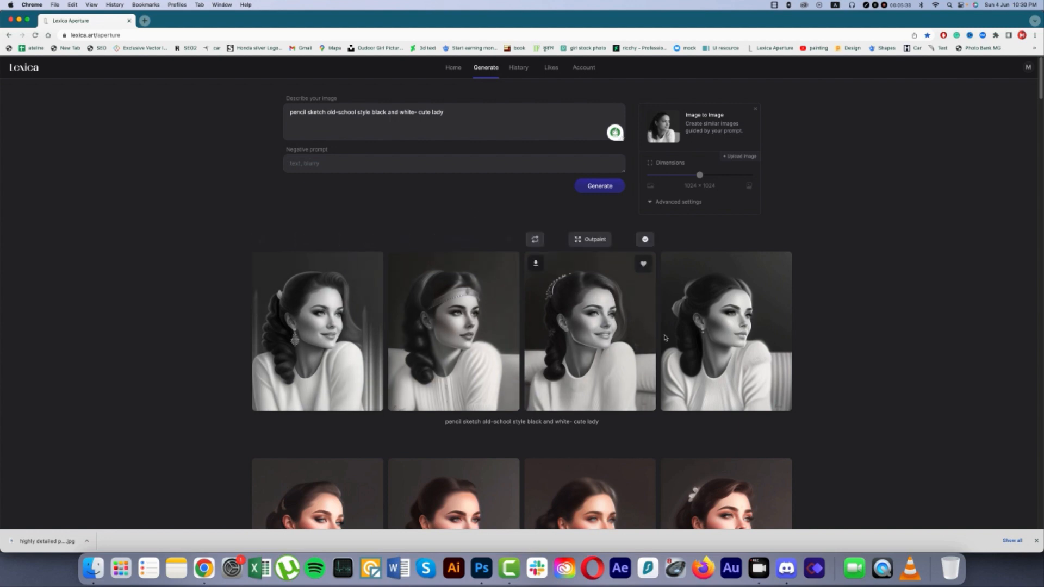
pyautogui.moveTo(776, 346)
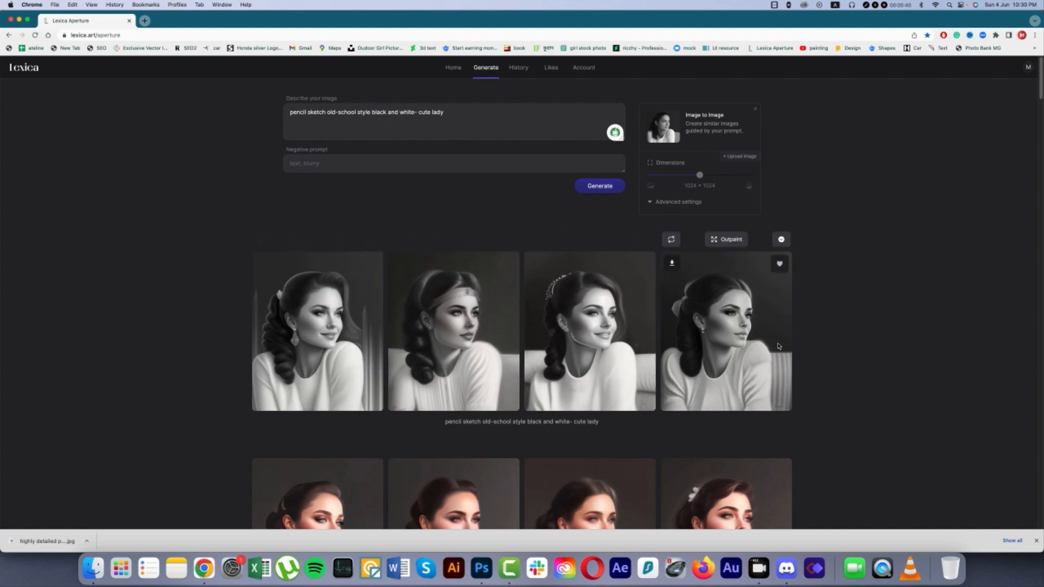